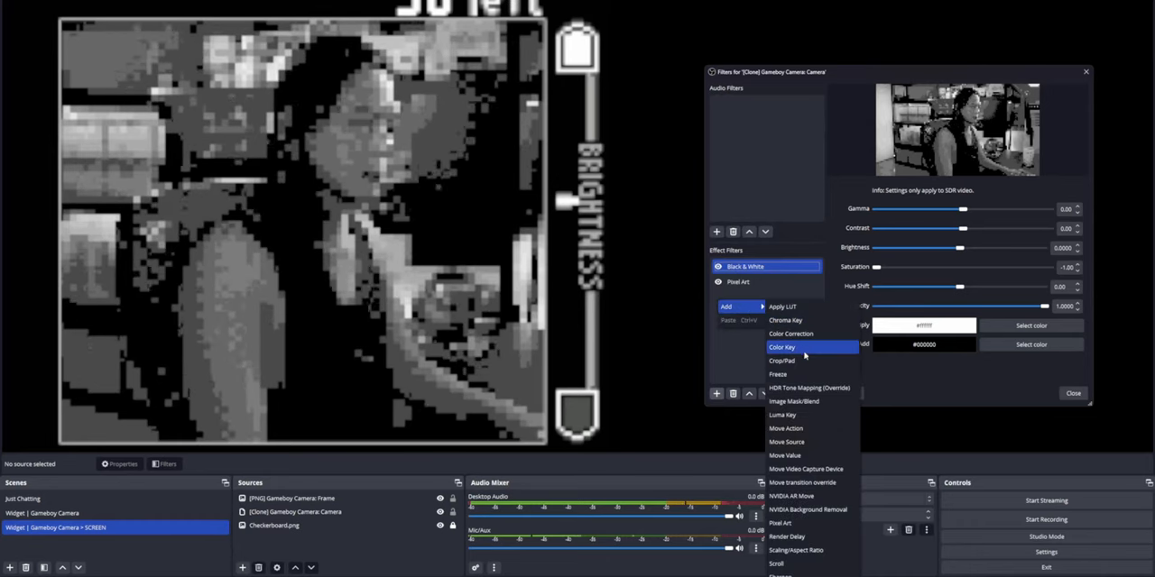
Add a Freeze filter to the cloned camera with a 150ms refresh interval.
left_click(776, 374)
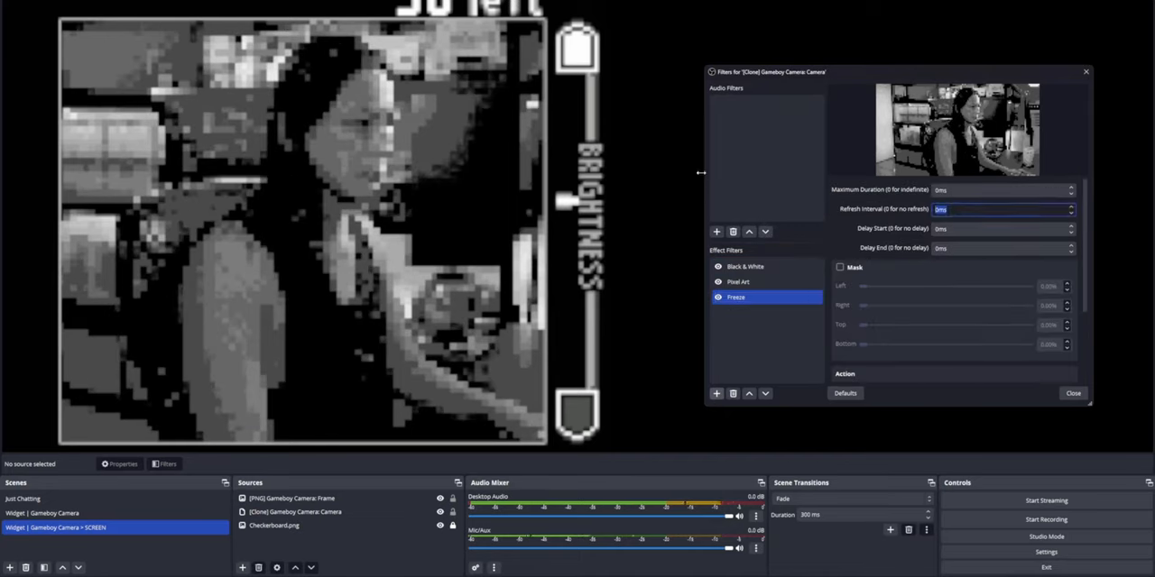
type("150ms")
type("Gameboy")
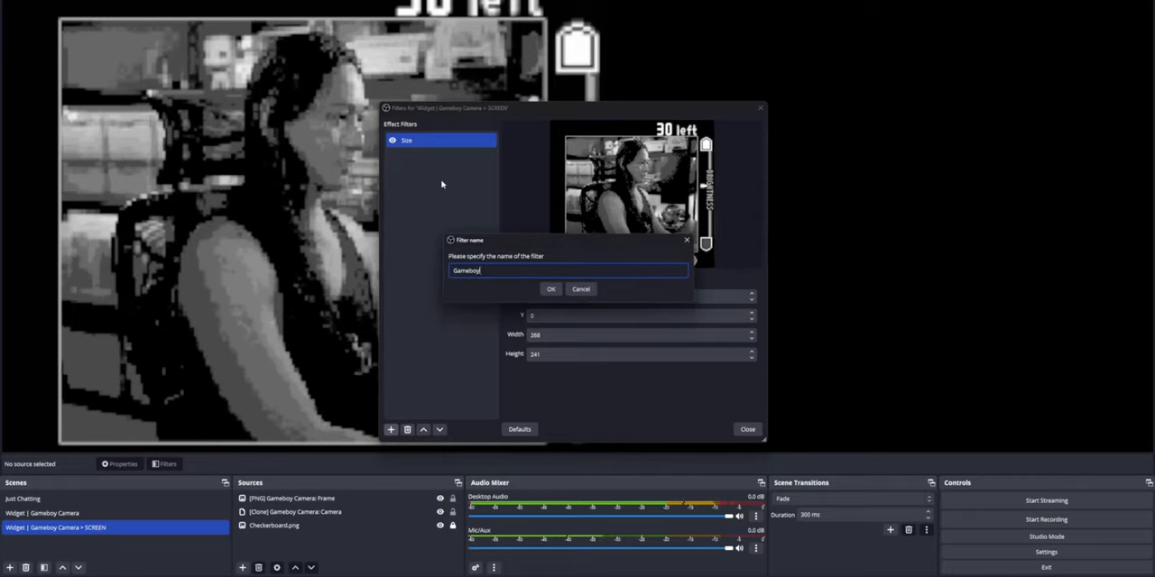
Name the scene filter Gameboy and apply the pea-yellow colour multiply/add tint (#5e5d1b, #47582d).
left_click(550, 289)
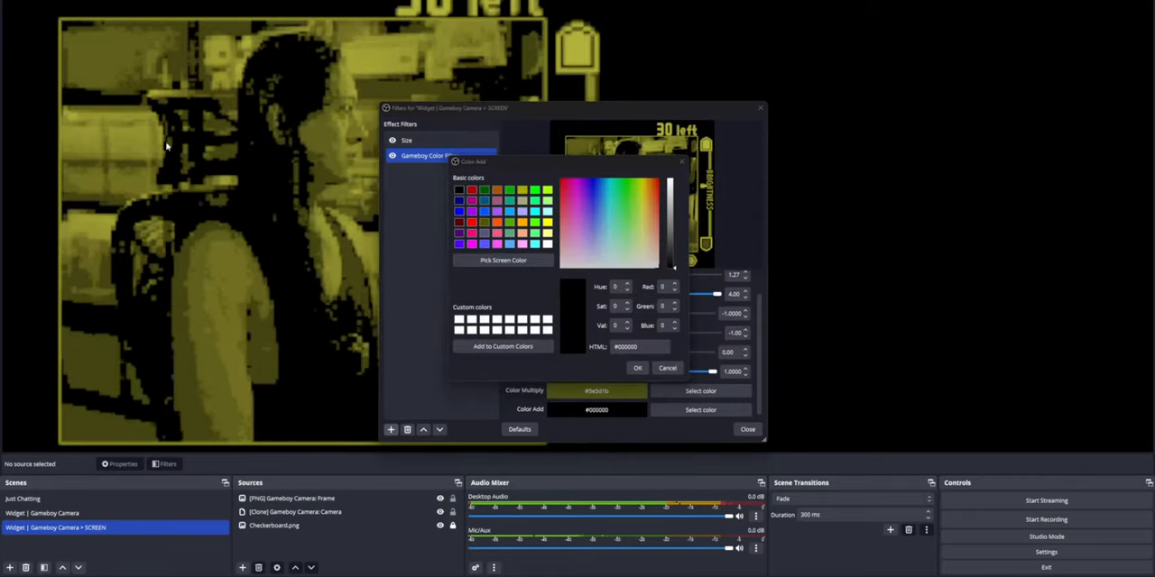
left_click(637, 368)
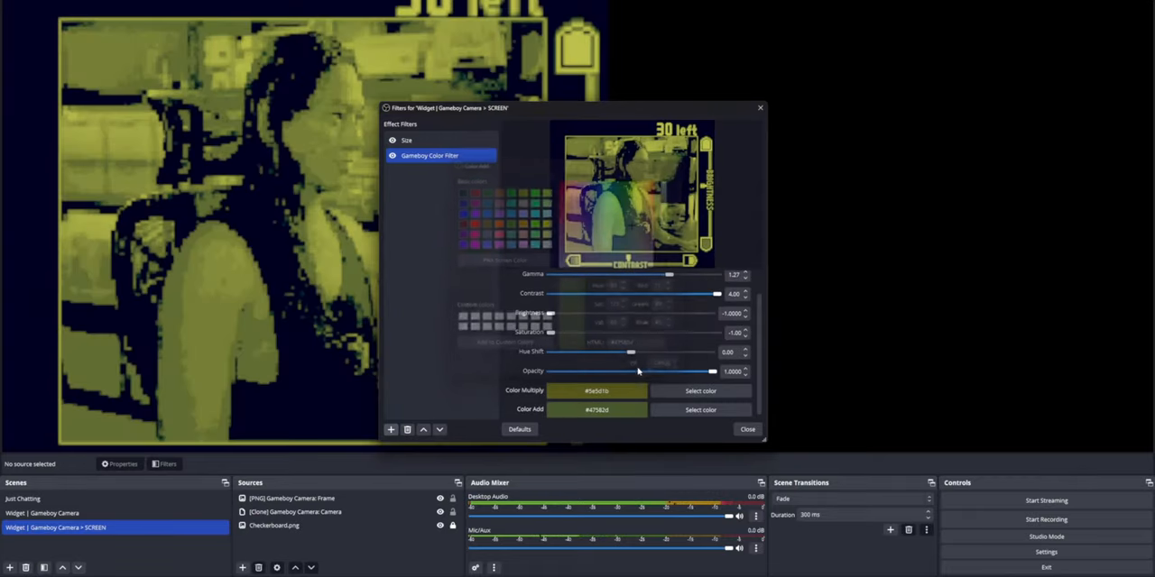
left_click(747, 429)
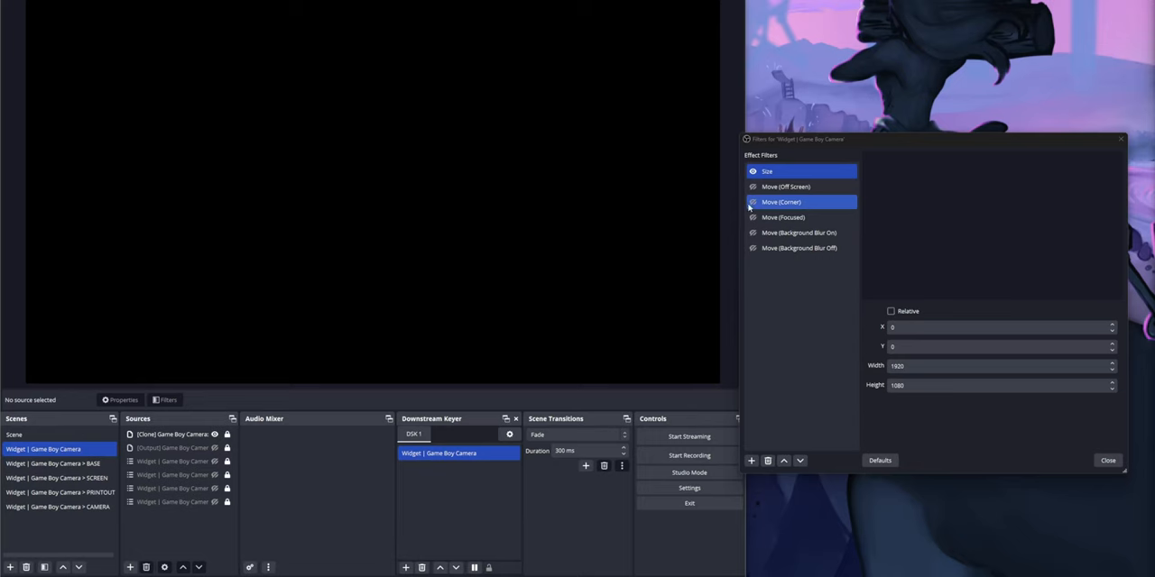
Trigger the Move (Corner), Move (Focused) and Move (Off Screen) filters to animate the Game Boy.
left_click(782, 217)
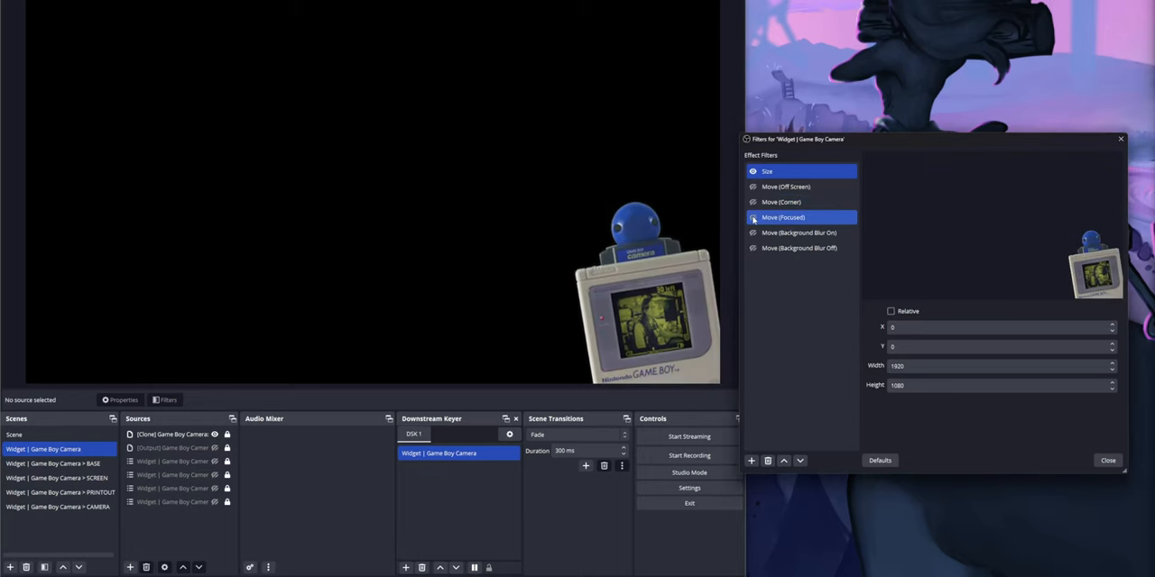
left_click(782, 201)
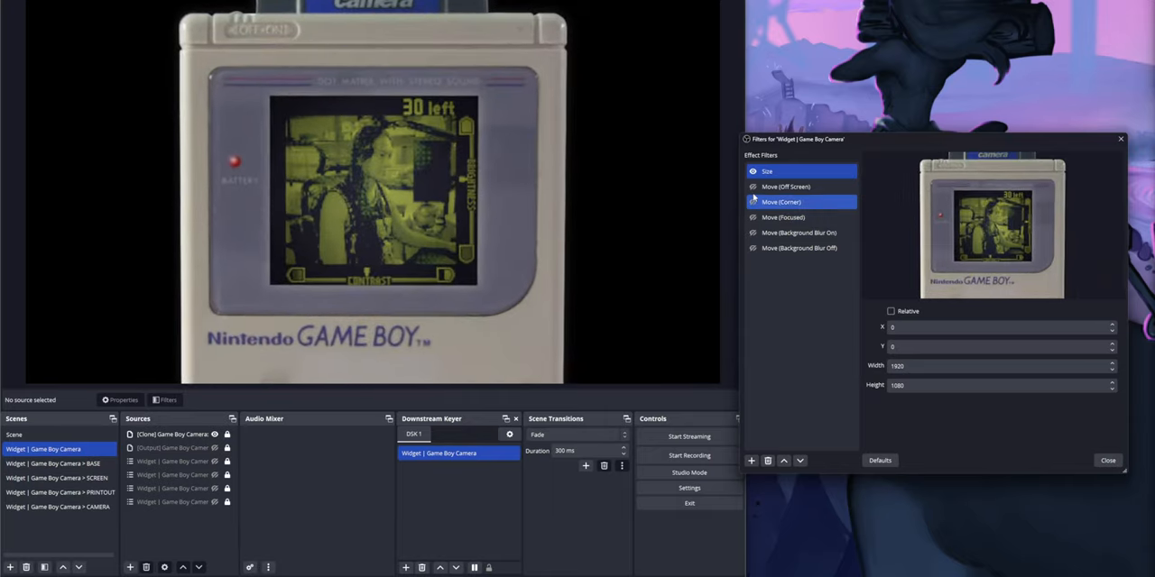
left_click(781, 201)
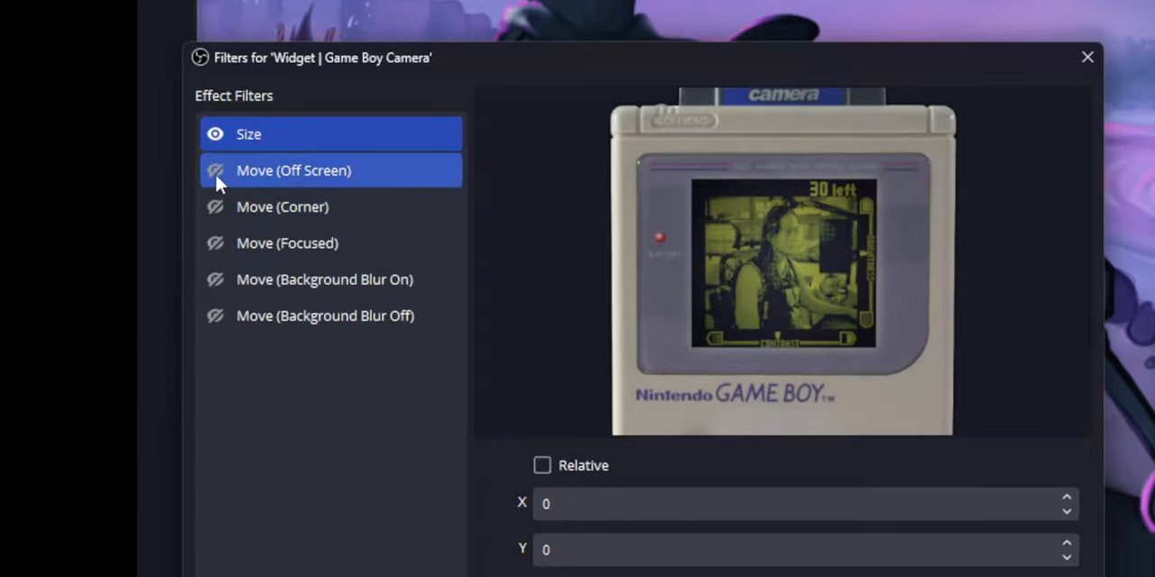
left_click(248, 133)
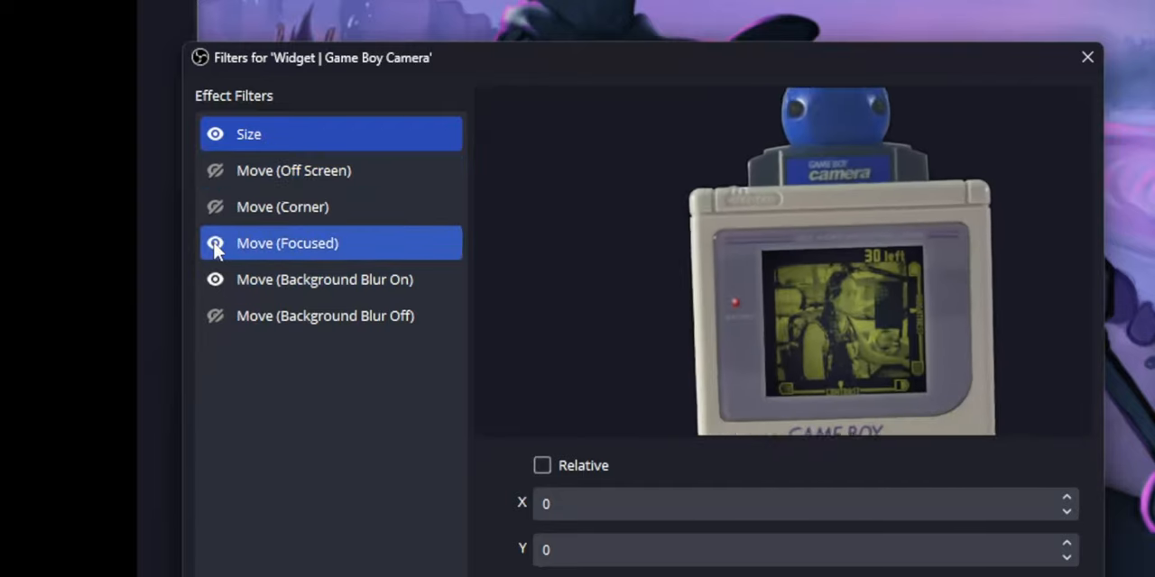
left_click(283, 207)
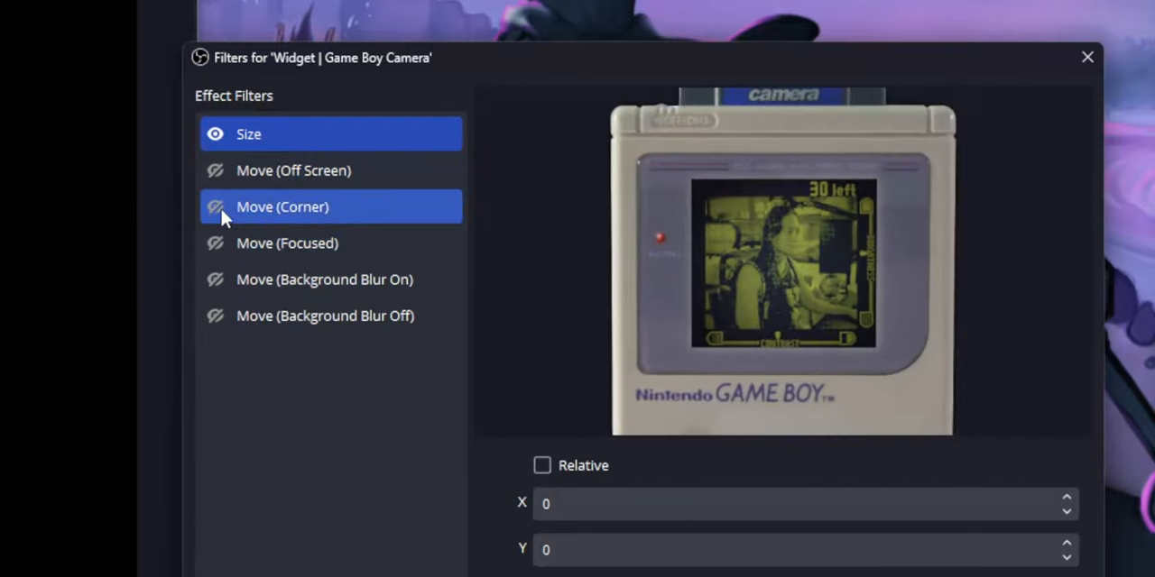
left_click(248, 133)
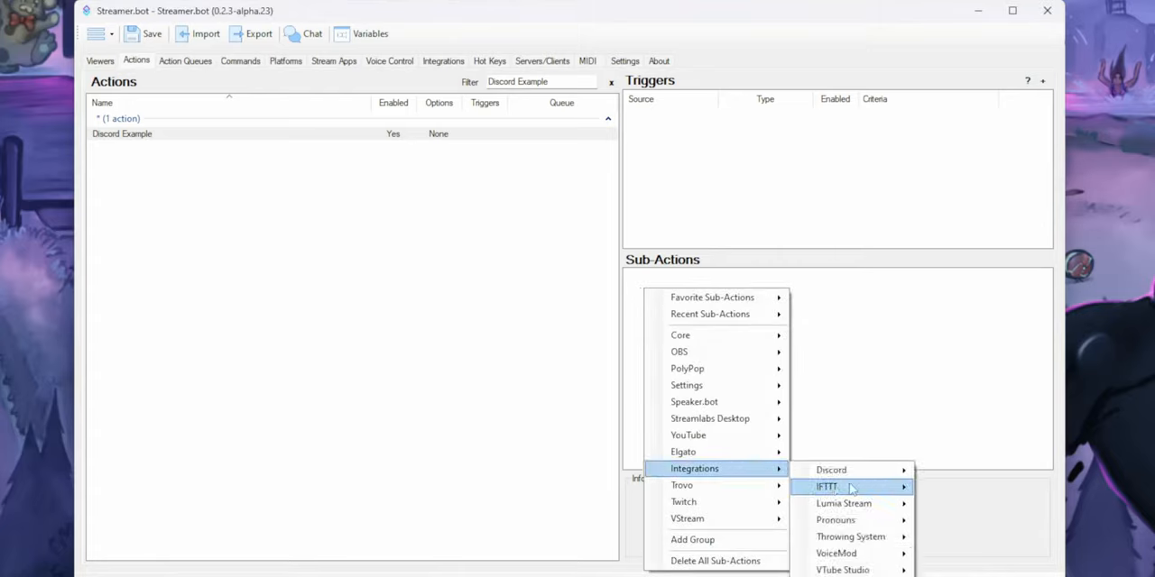
Add a Discord Basic Webhook sub-action to the Discord Example action.
left_click(830, 469)
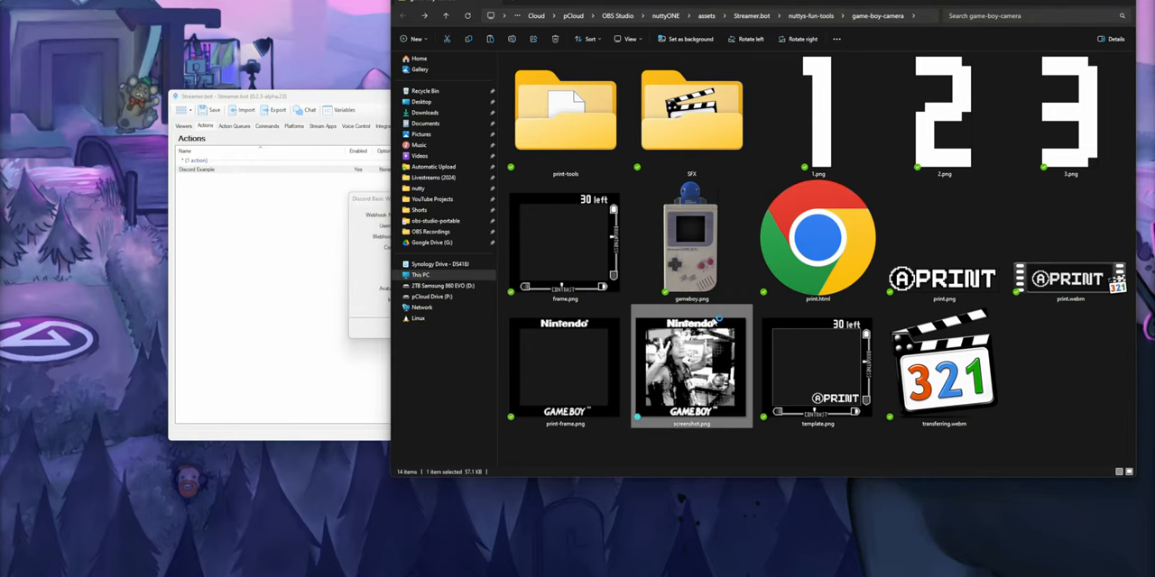
View screenshot.png from the game-boy-camera folder.
double_click(691, 367)
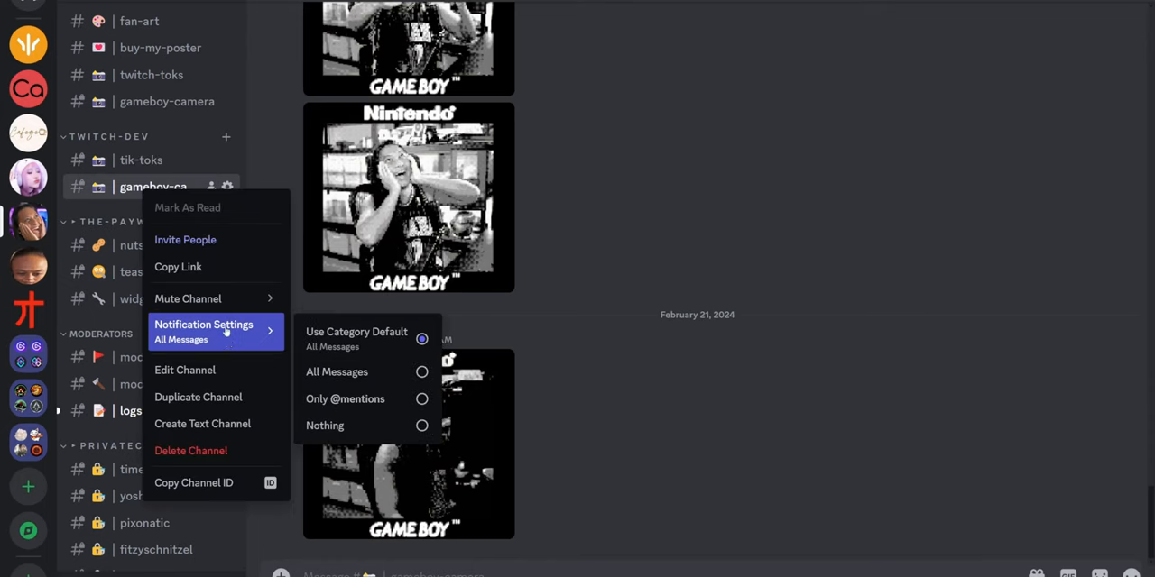
Reach the gameboy-camera channel's webhooks via Edit Channel > Integrations.
left_click(185, 370)
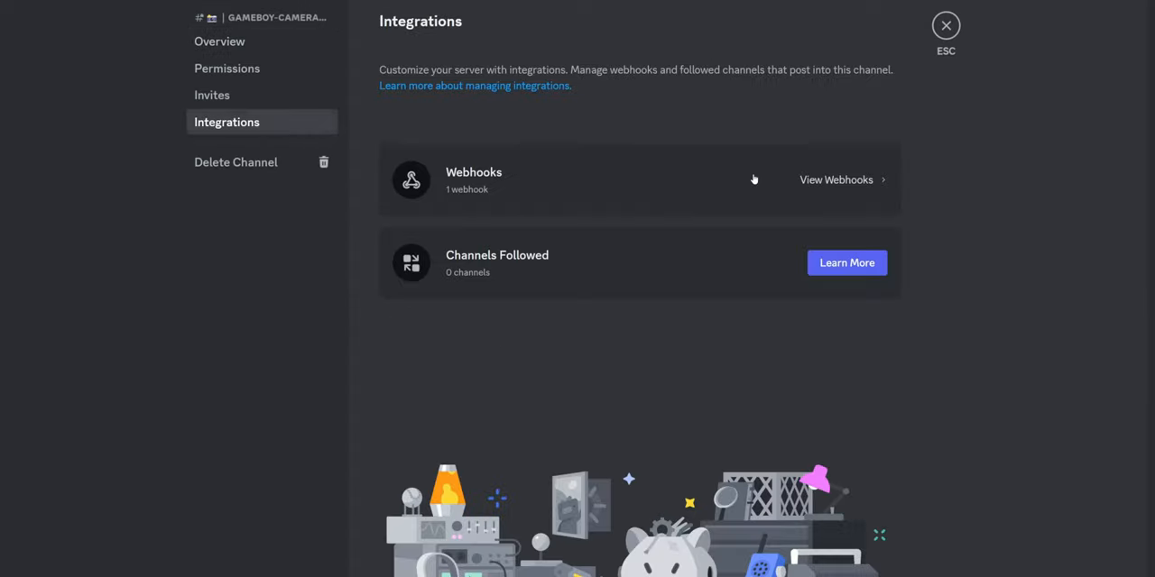
left_click(836, 180)
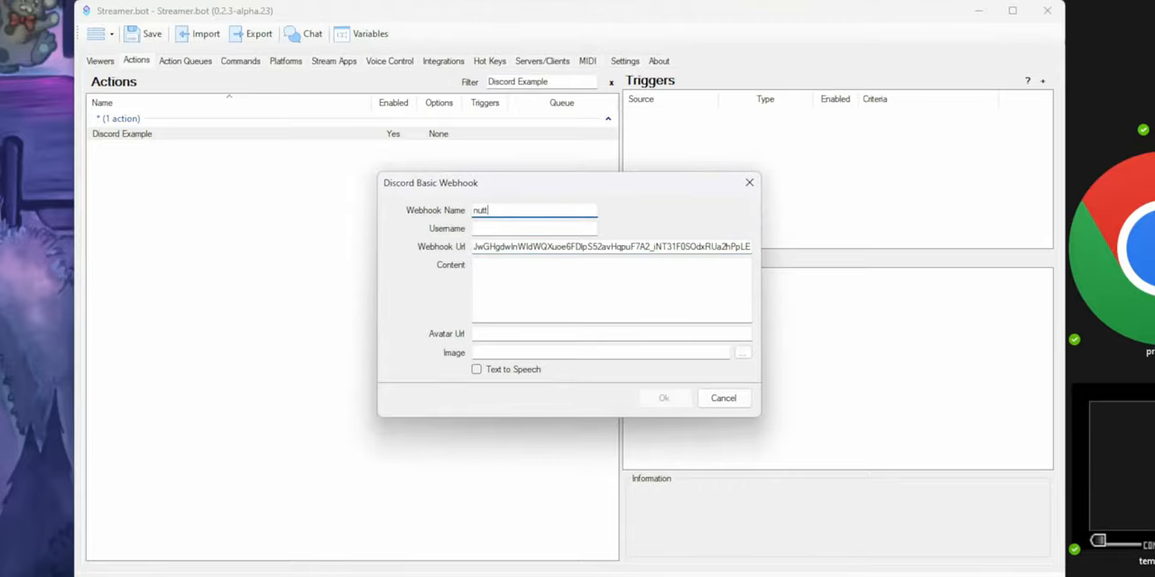
Paste the channel webhook URL and a webhook name into the Basic Webhook dialog.
left_click(742, 352)
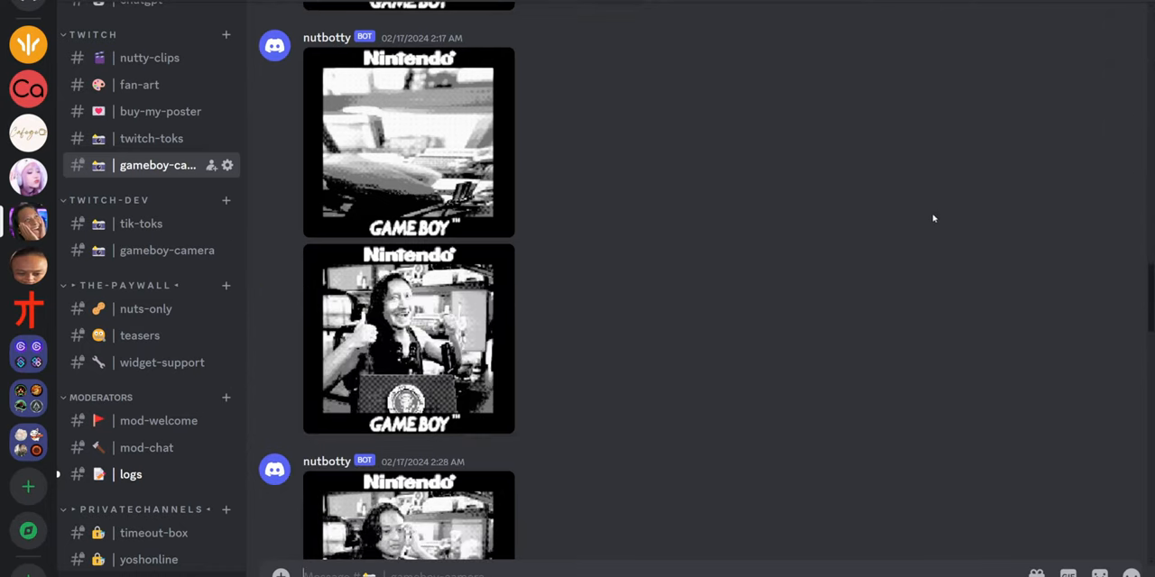
scroll("down", 3)
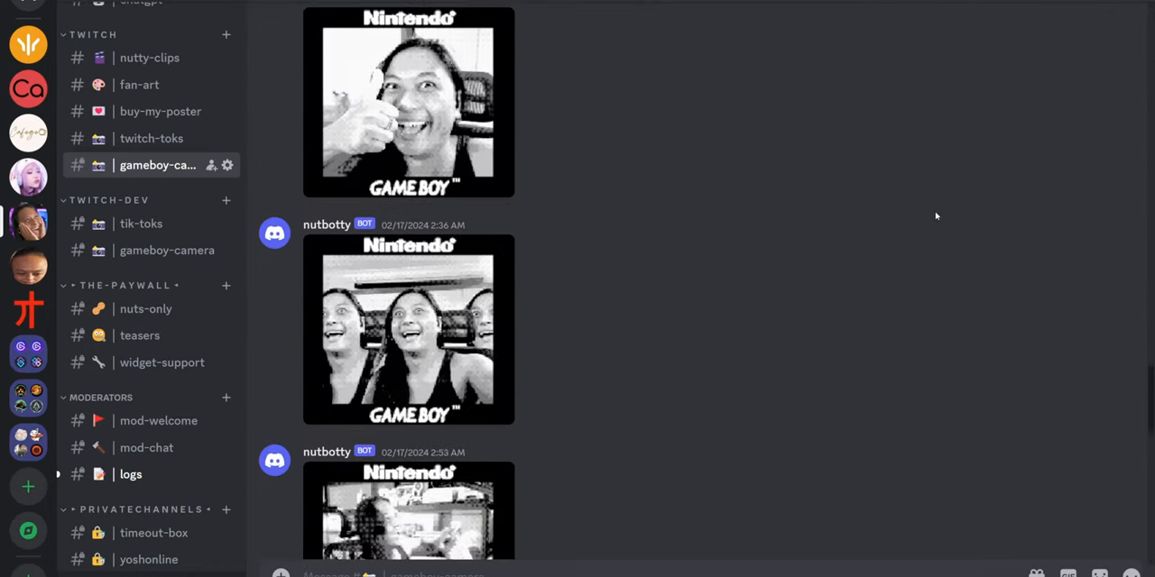
scroll("down", 3)
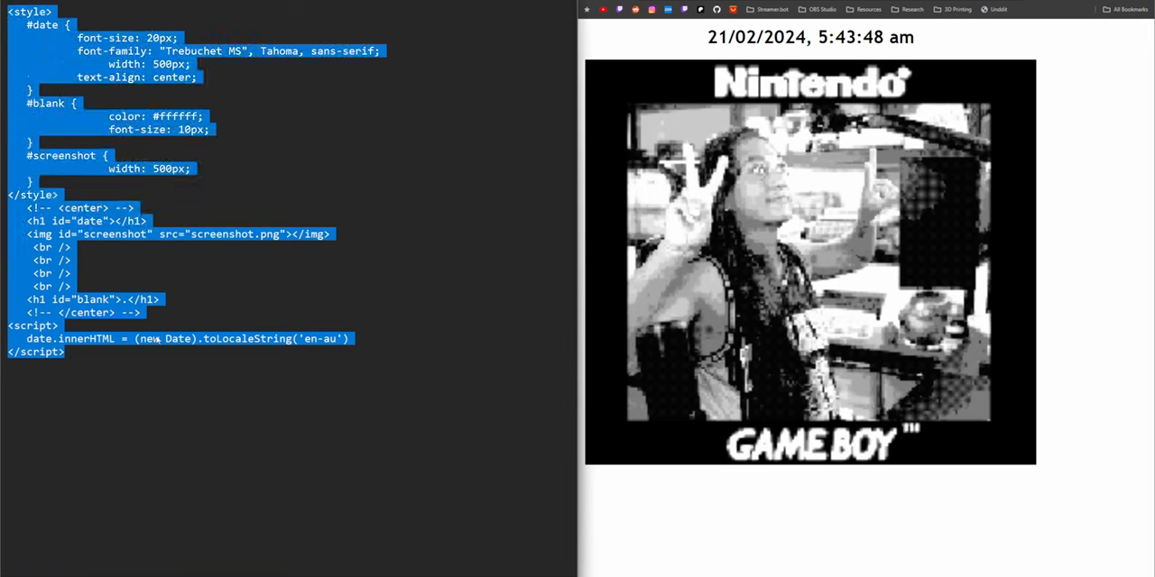
left_click(417, 362)
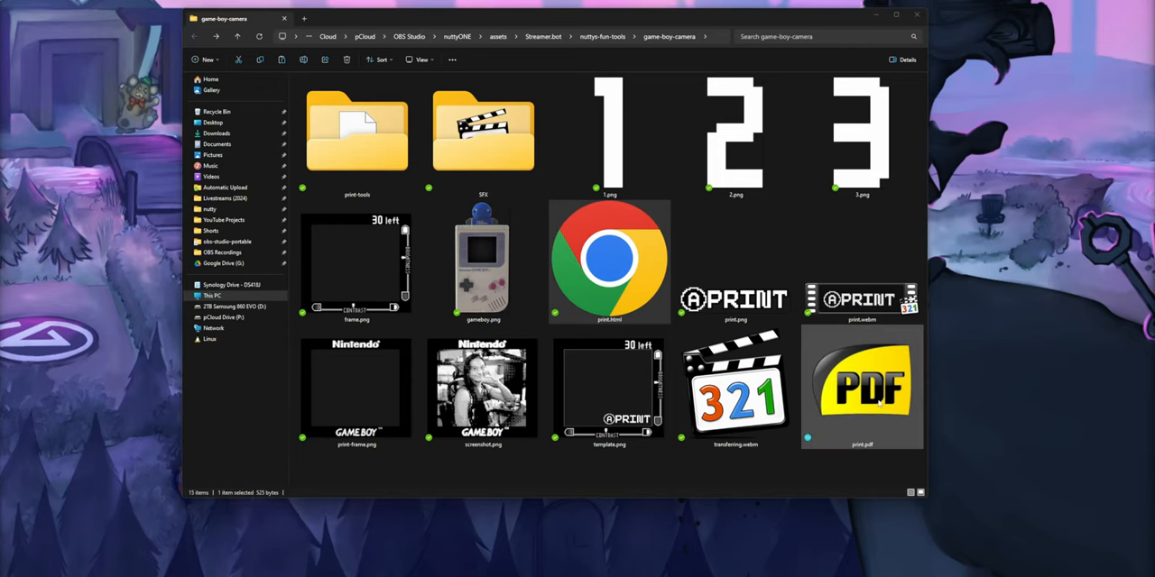
Enter the print-tools folder inside game-boy-camera.
double_click(861, 386)
type(".\\wkhtmltopdf.exe")
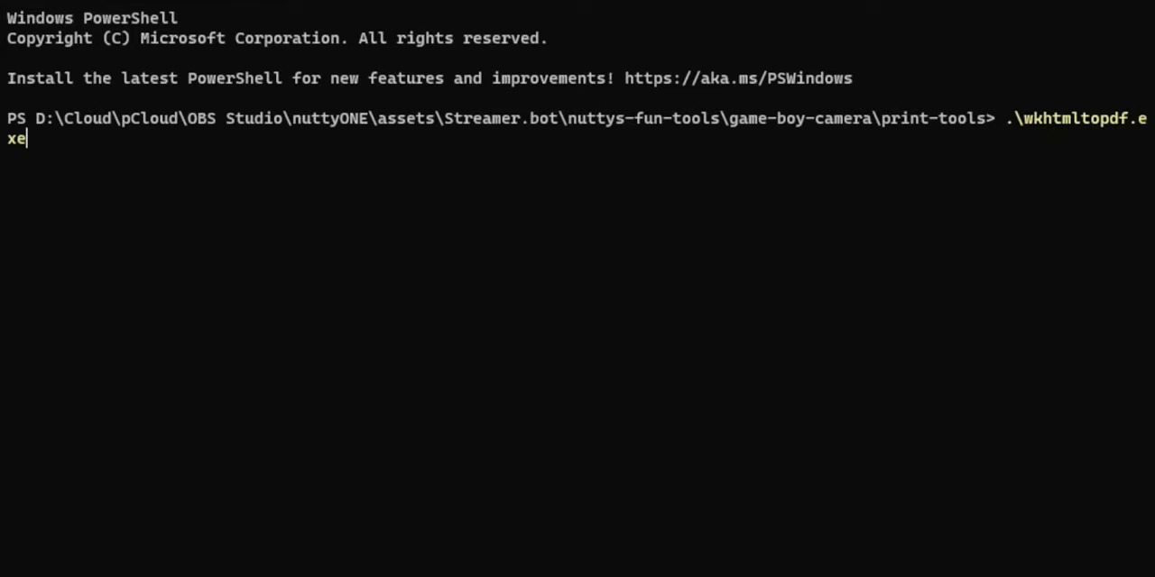
Run .\wkhtmltopdf.exe, then edit the Smile For Game Boy Camera! reward trigger.
key("Return")
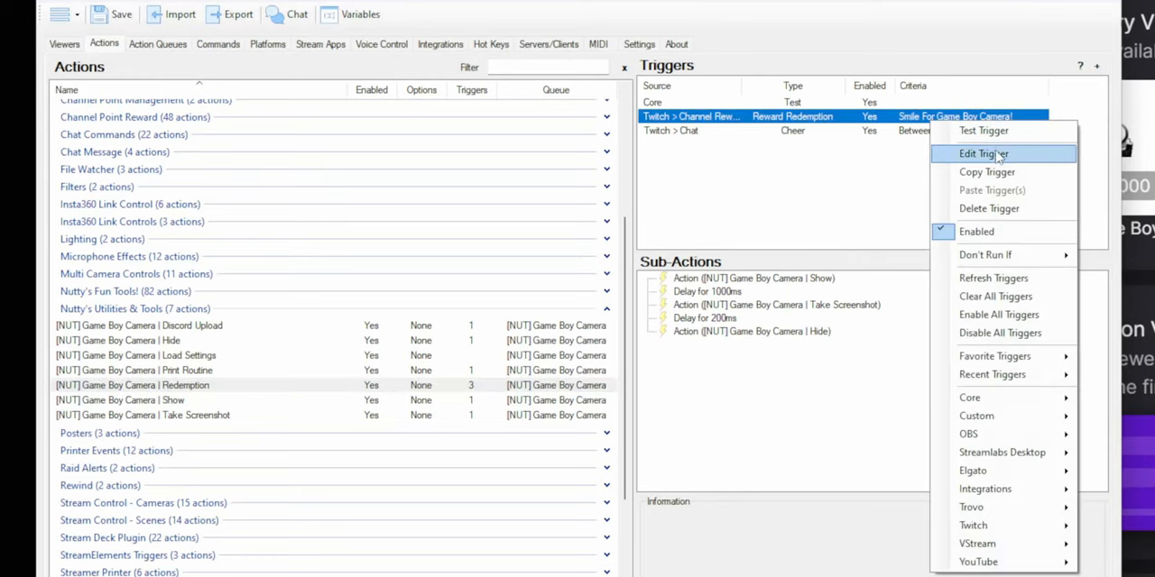
left_click(982, 154)
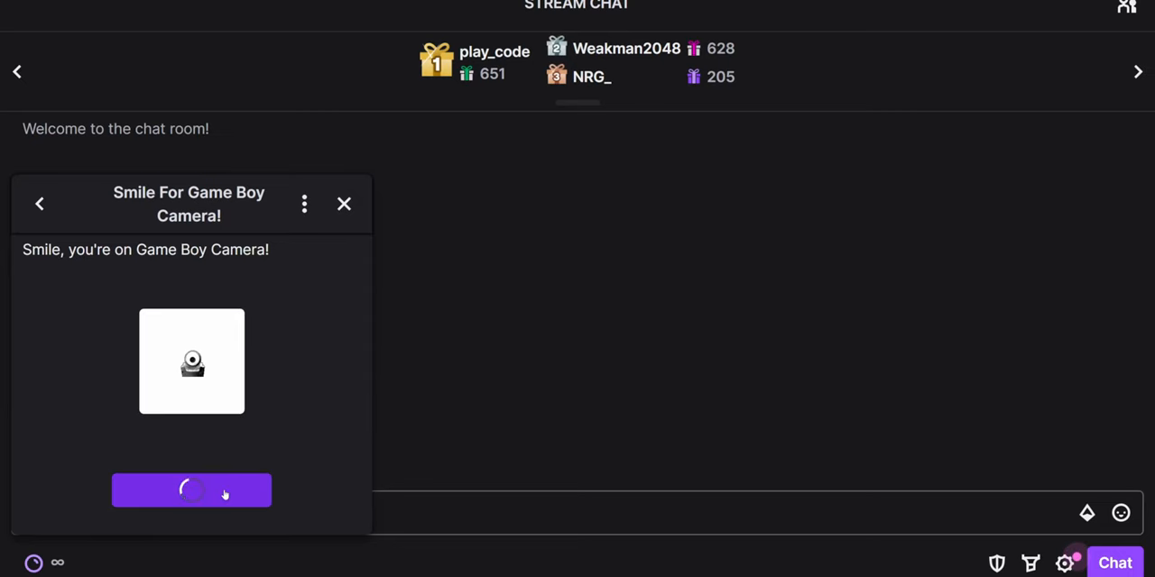
Redeem the Smile For Game Boy Camera! reward and show the widget on the BRB scene.
left_click(191, 490)
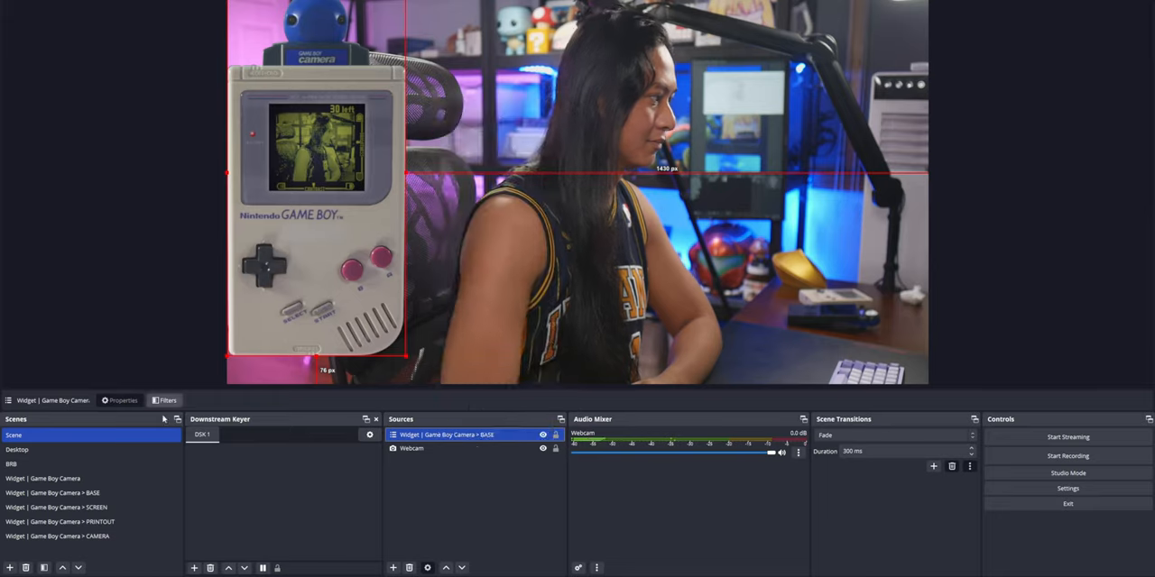
left_click(11, 464)
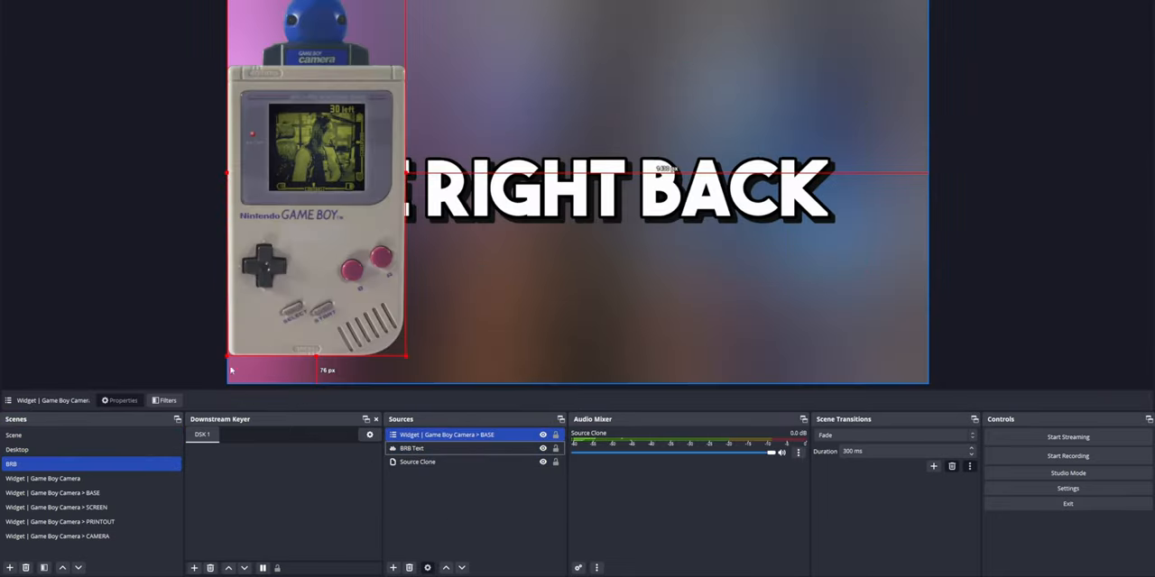